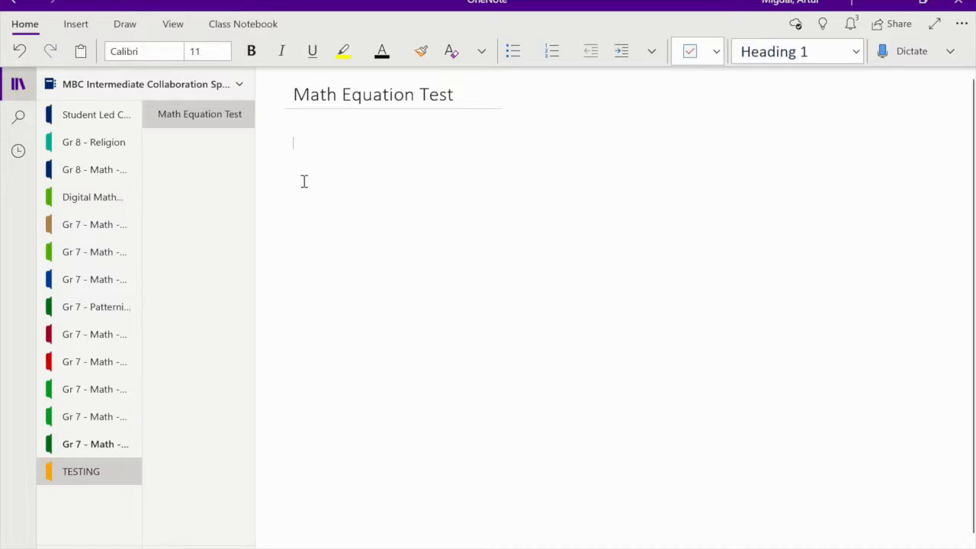
Enter the equation 2n + 5 = 10 in a note container below the page title.
text(2)
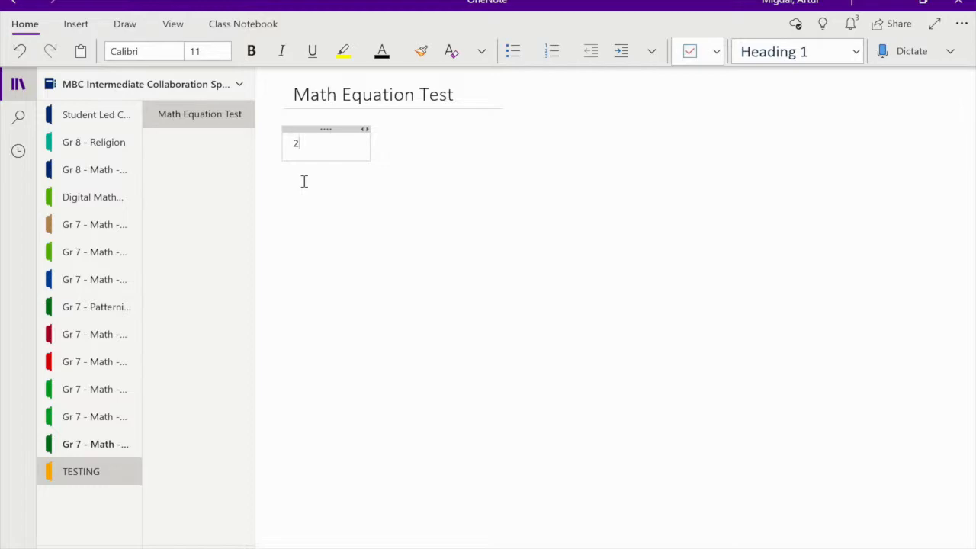
text(n)
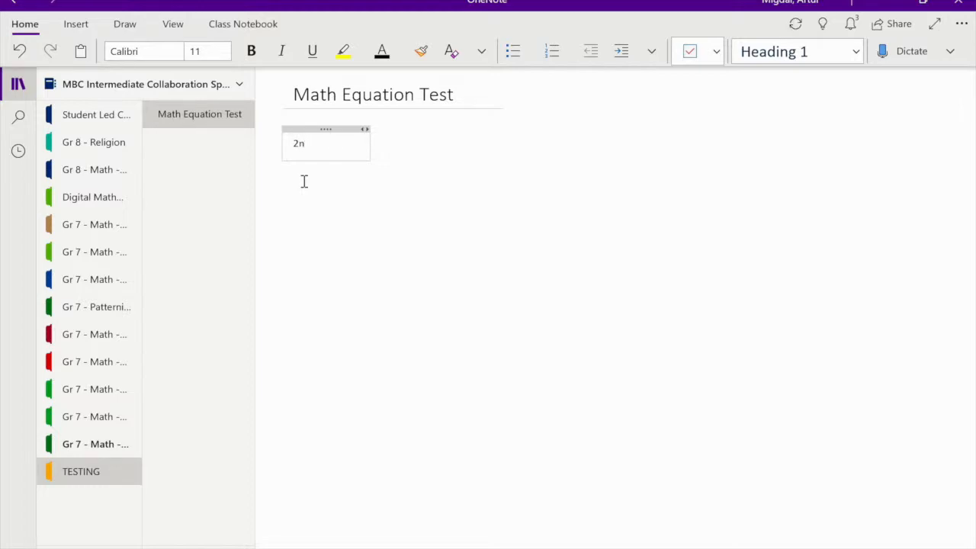
text(+ 5 = 5)
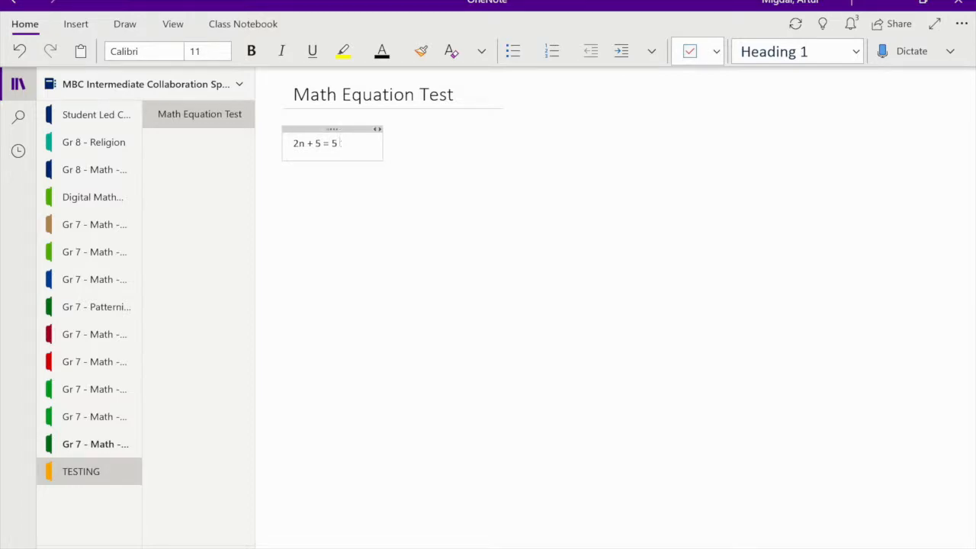
text(0)
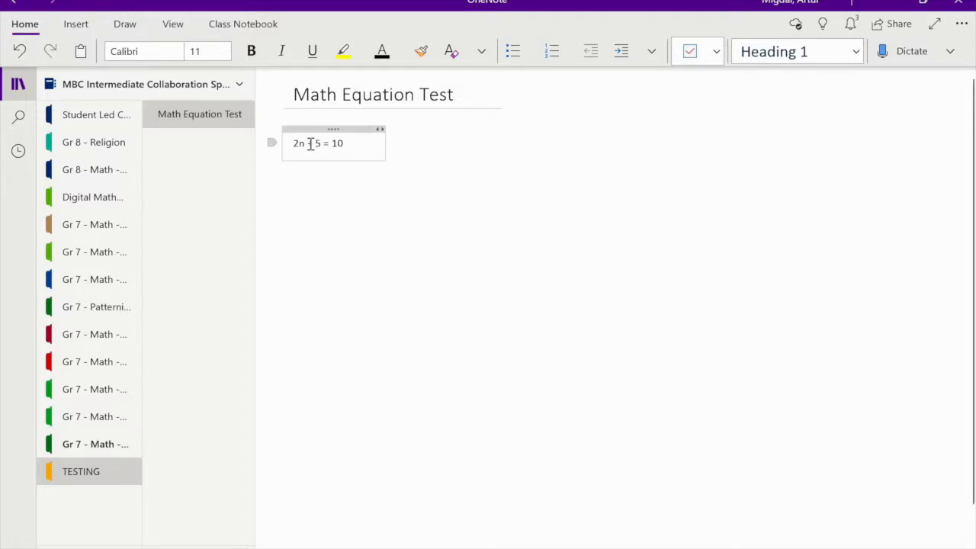
Select the equation and solve it for n in the Maths pane, giving n = 5/2.
triple_click(317, 143)
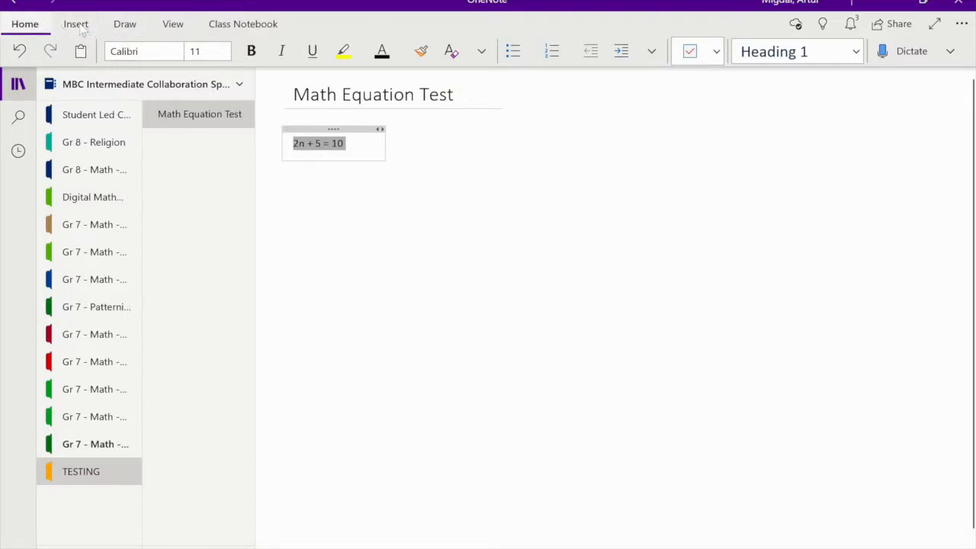
click(76, 24)
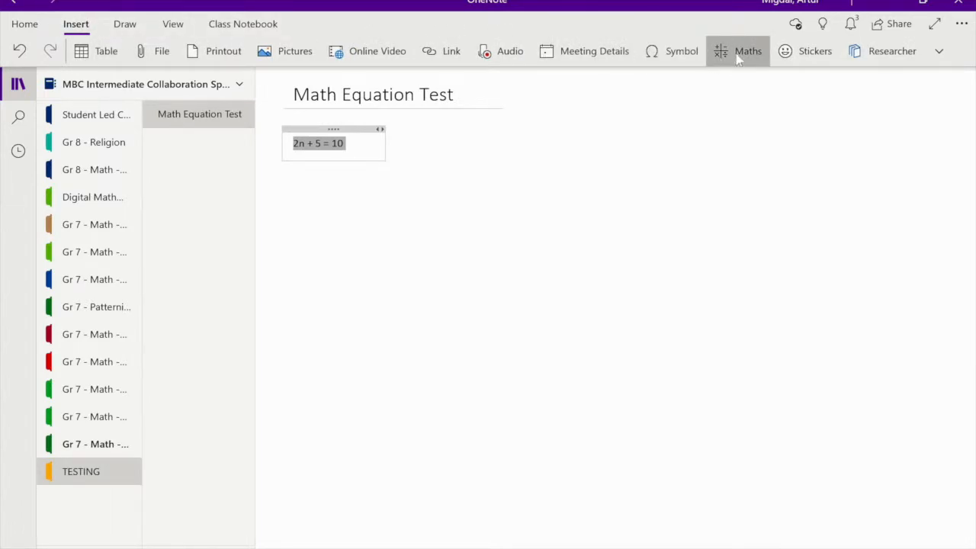
click(747, 52)
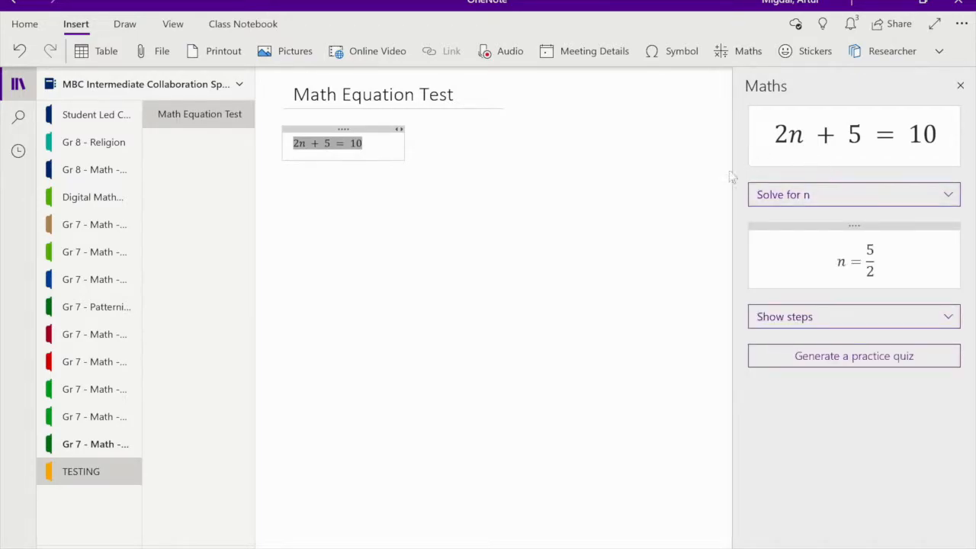
mouse_move(903, 257)
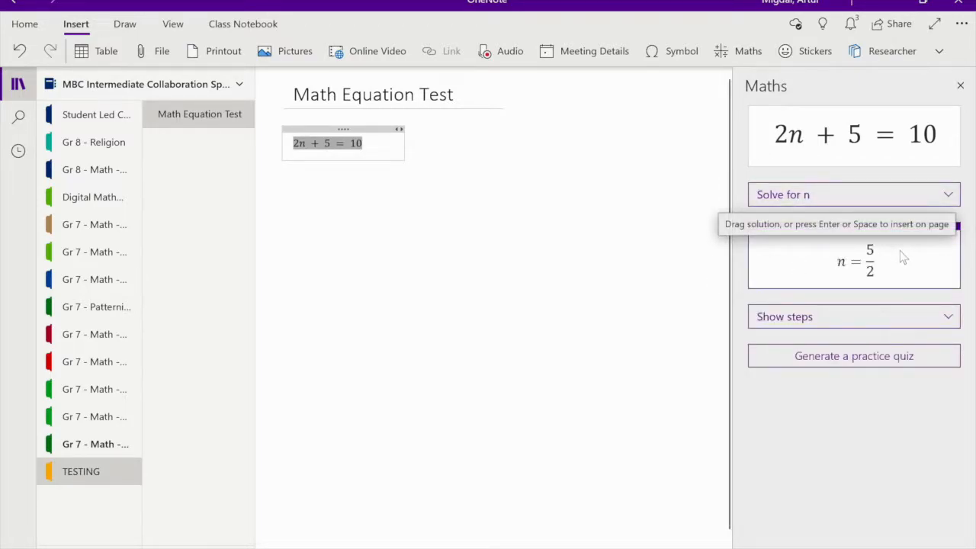
mouse_move(848, 315)
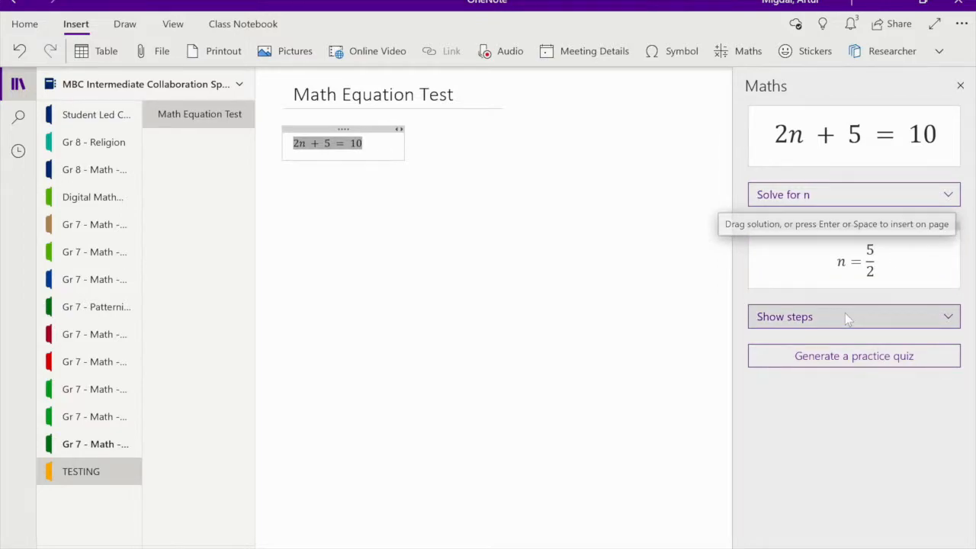
Show the Steps for Solving Linear Equation: subtract 5, then divide both sides by 2.
click(784, 316)
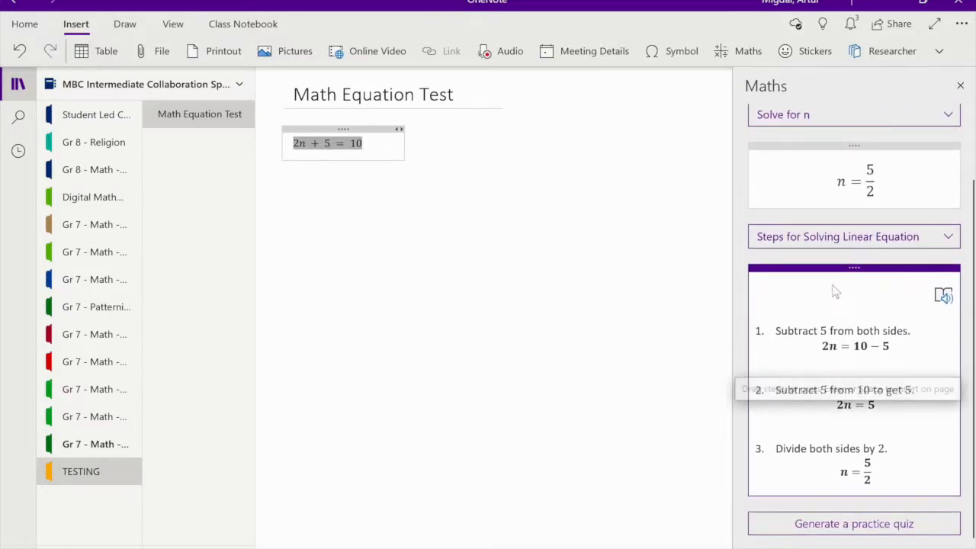
mouse_move(883, 223)
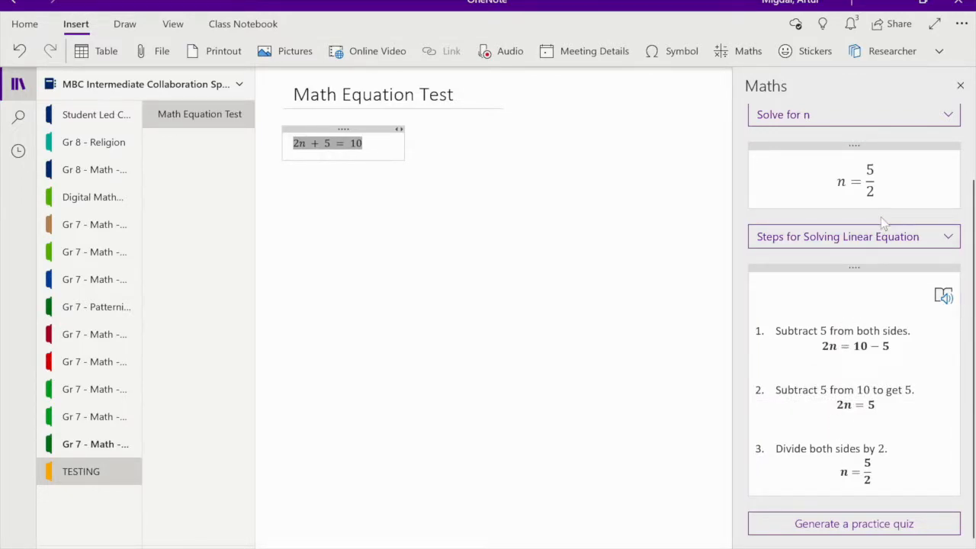
mouse_move(778, 389)
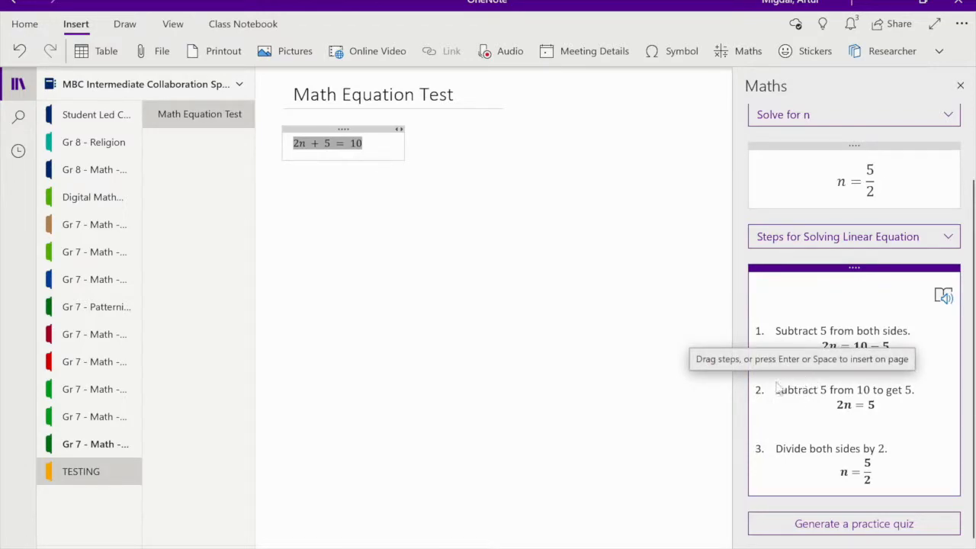
mouse_move(768, 436)
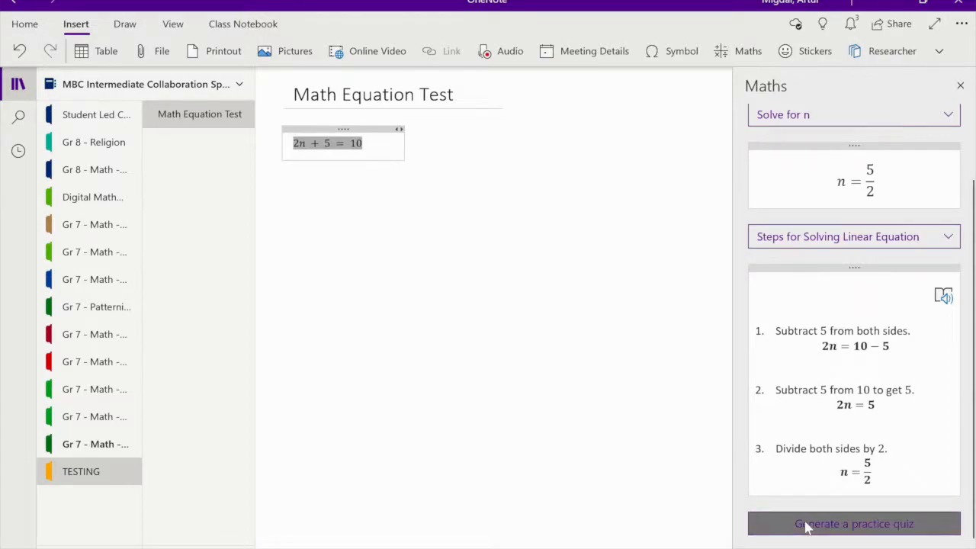
Generate a 5-question practice quiz from the equation and insert the form on the page.
click(854, 523)
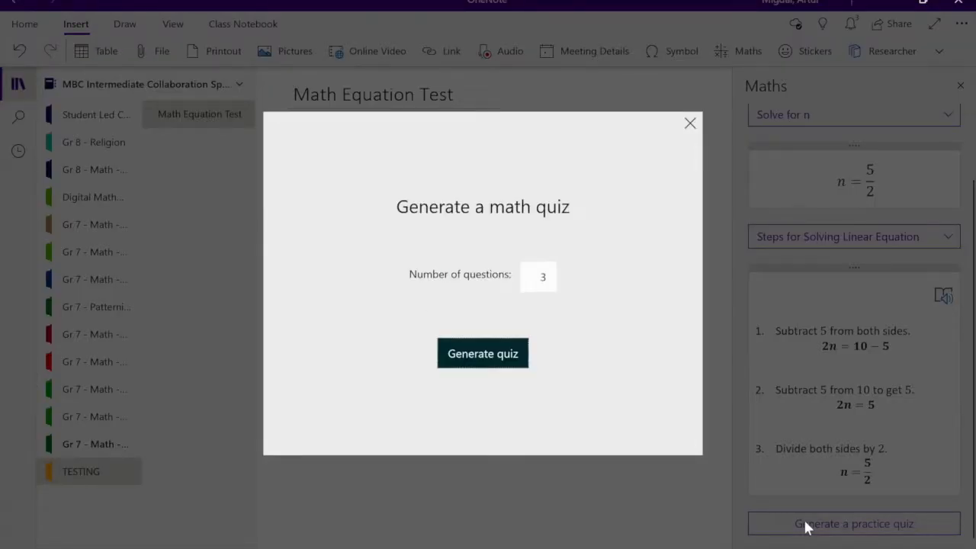
click(539, 274)
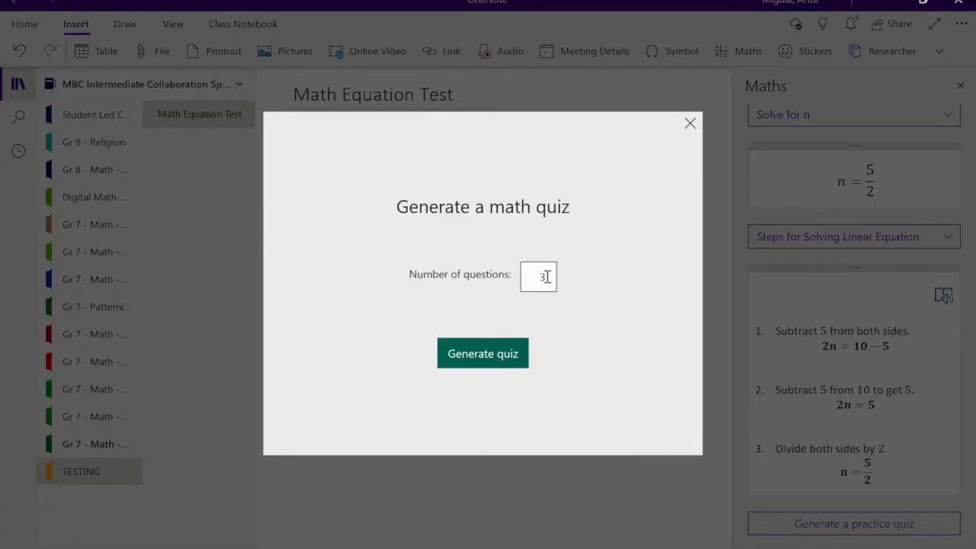
text(0)
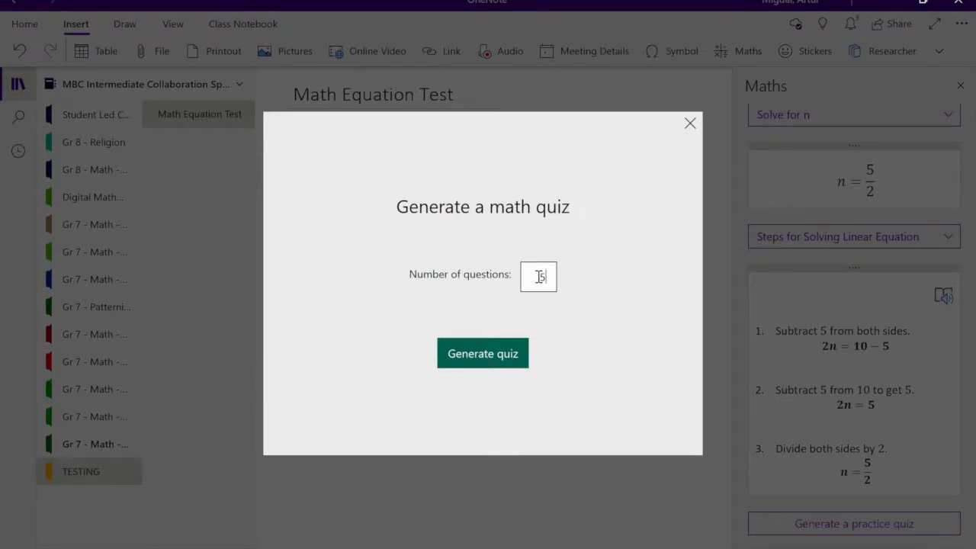
text(5)
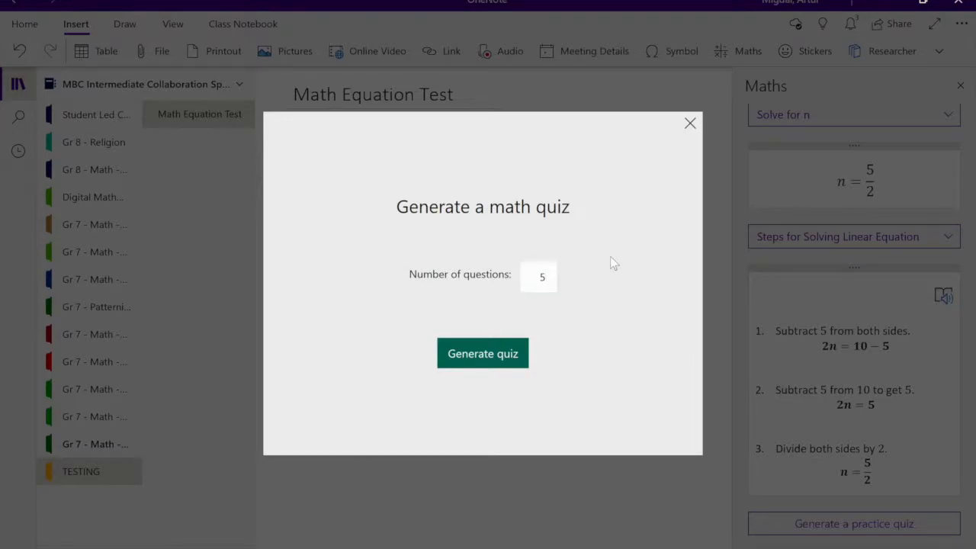
mouse_move(482, 354)
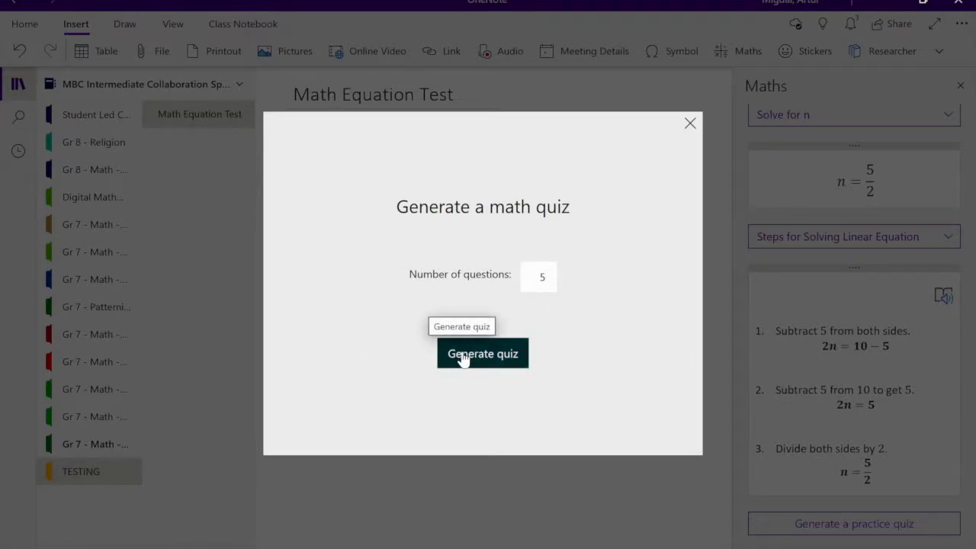
click(482, 354)
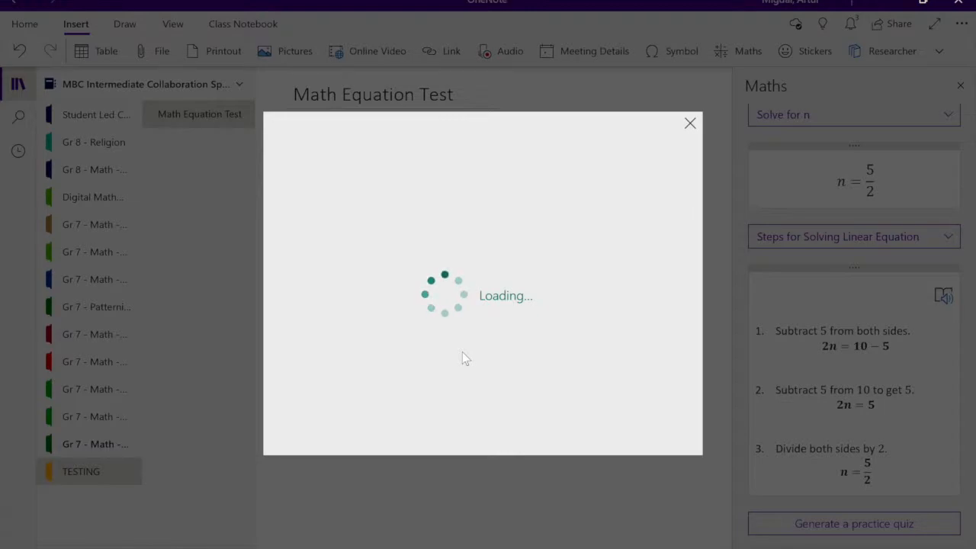
click(689, 122)
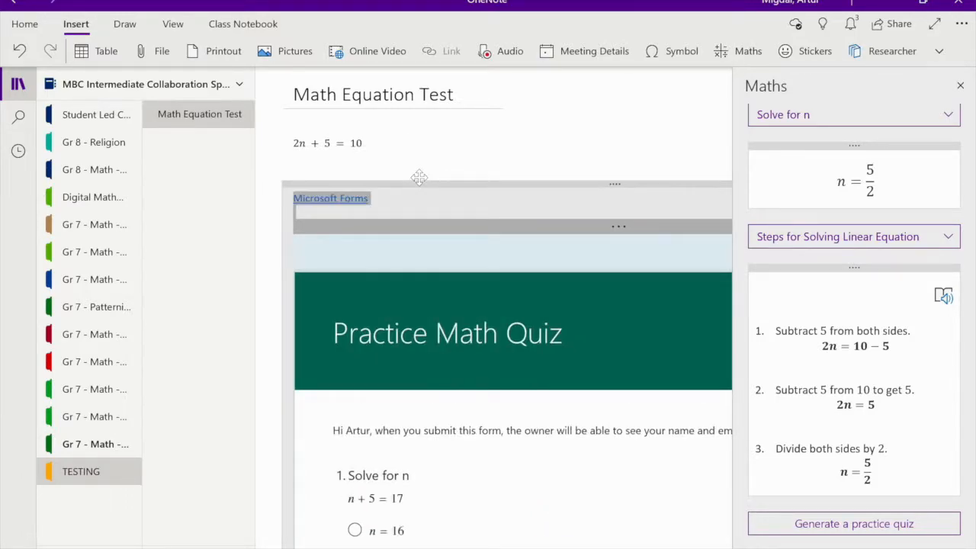
Answer the quiz questions, choosing n = 19, n = 49 and n = −15 among them.
click(961, 85)
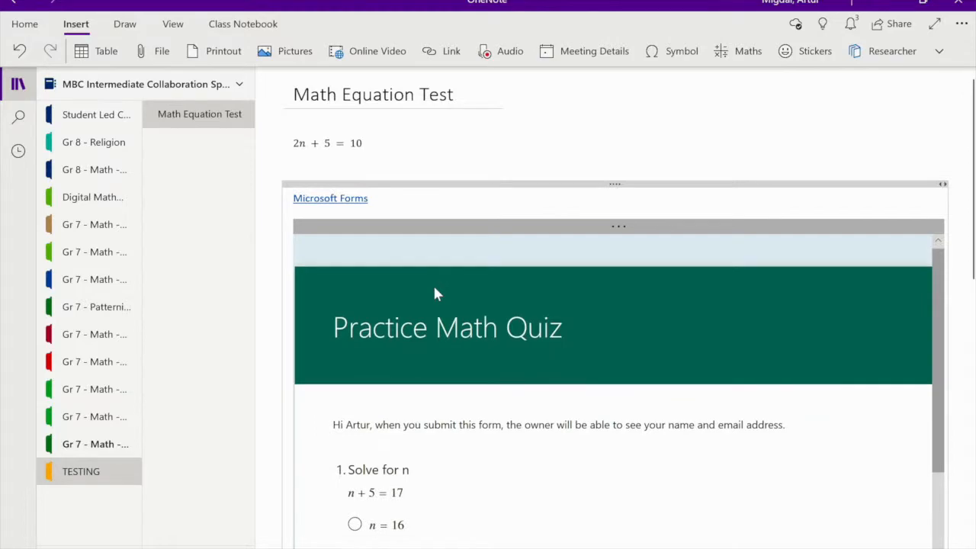
scroll(down, 3)
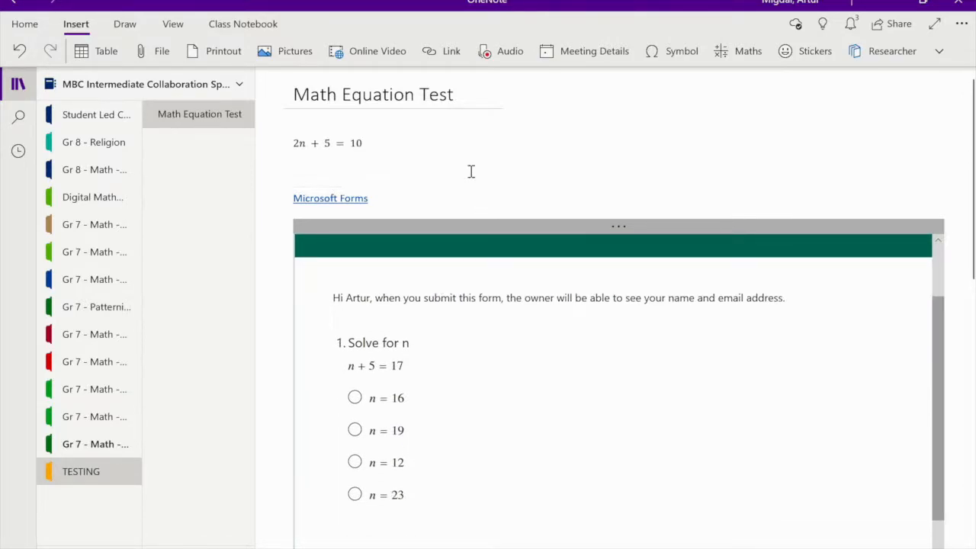
scroll(down, 3)
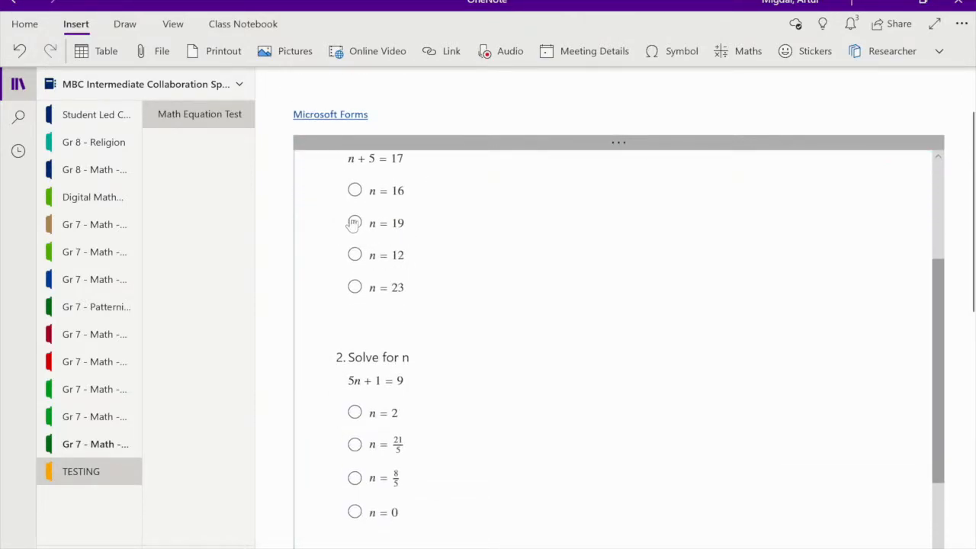
click(354, 222)
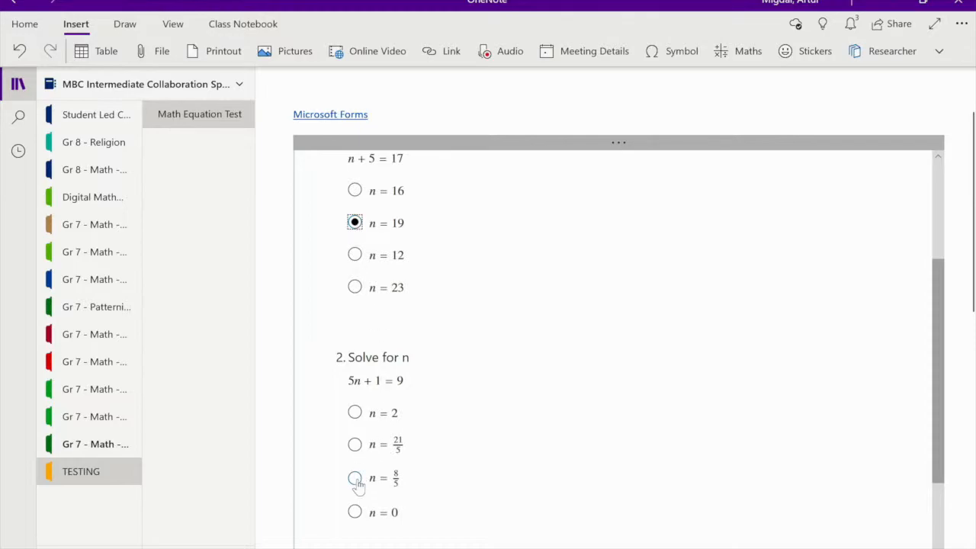
scroll(down, 3)
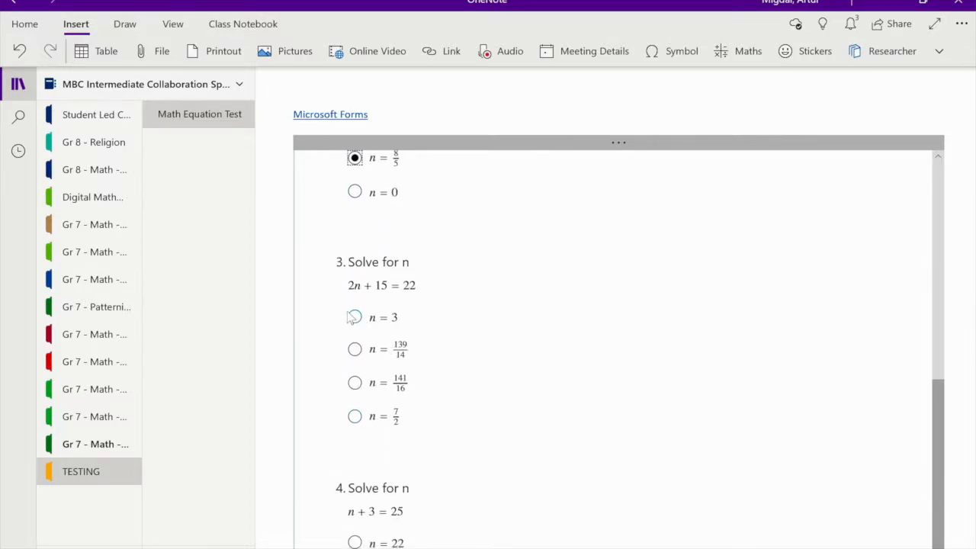
scroll(down, 3)
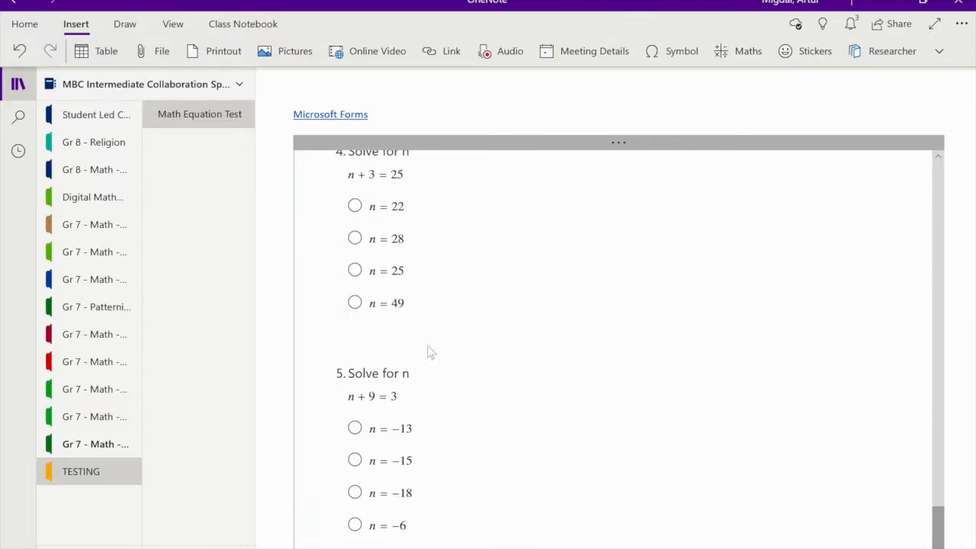
click(354, 302)
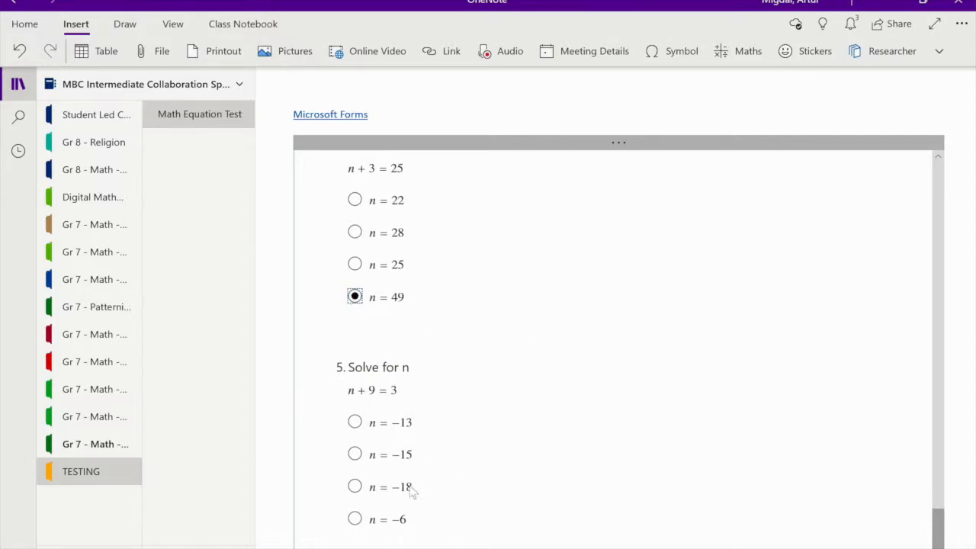
click(354, 454)
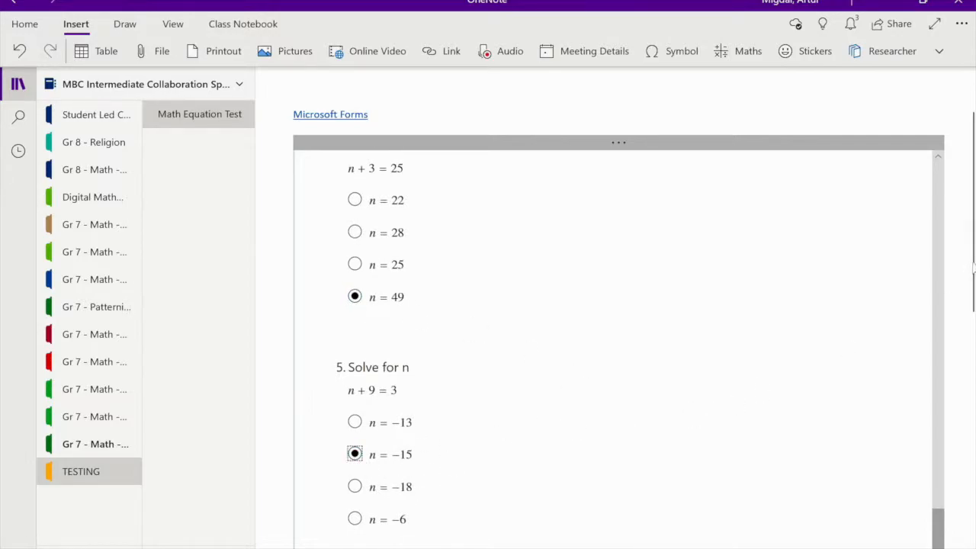
scroll(down, 3)
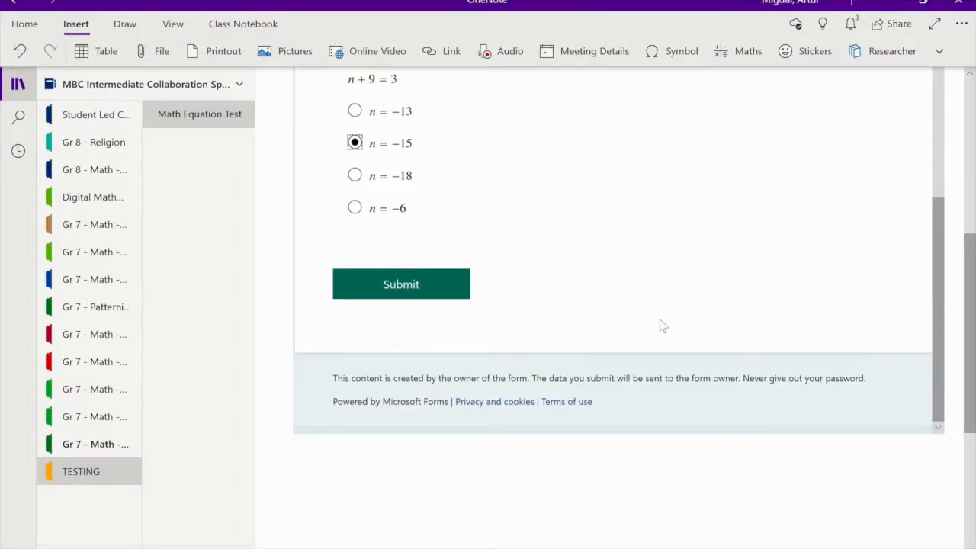
Submit the quiz answers and see the thank-you confirmation.
click(401, 284)
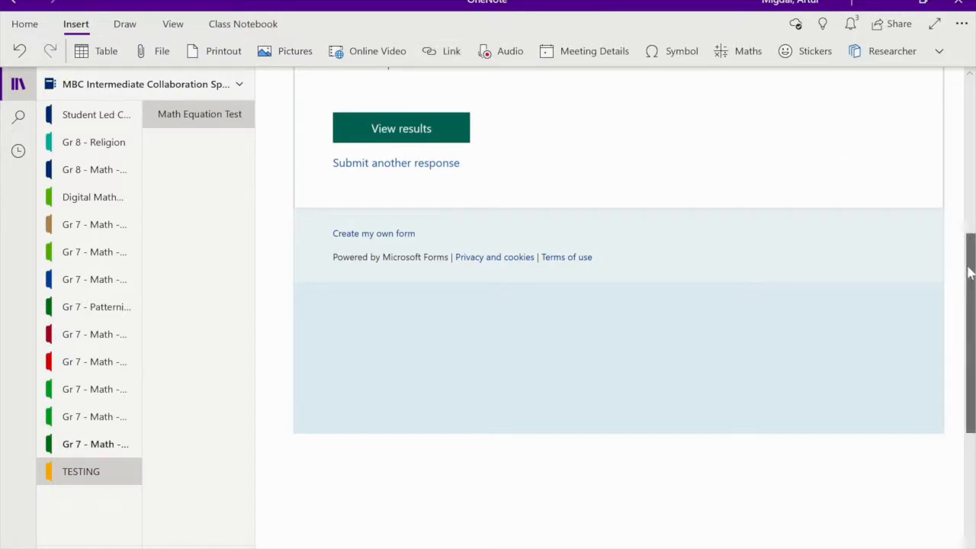
scroll(up, 3)
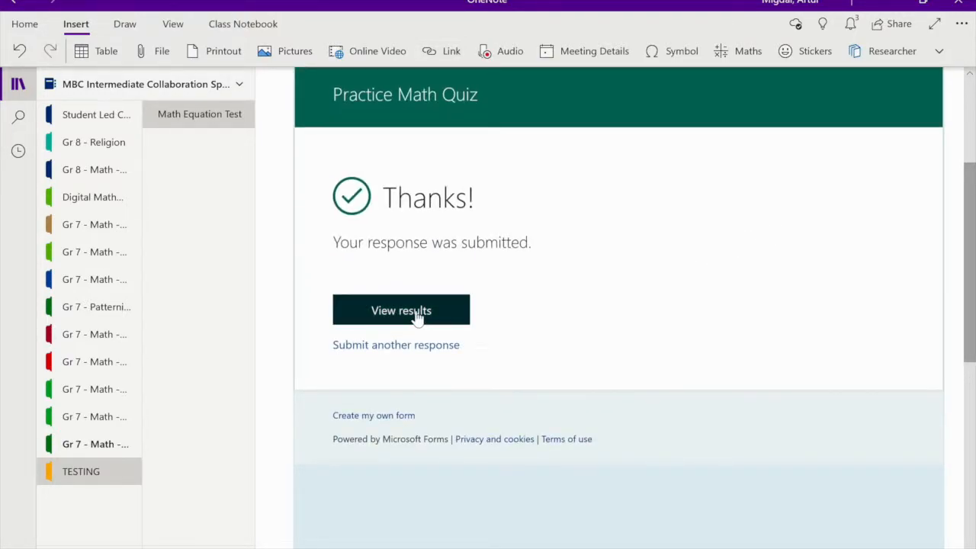
View the graded results: 20% score with wrong answers flagged and correct ones ticked.
click(401, 312)
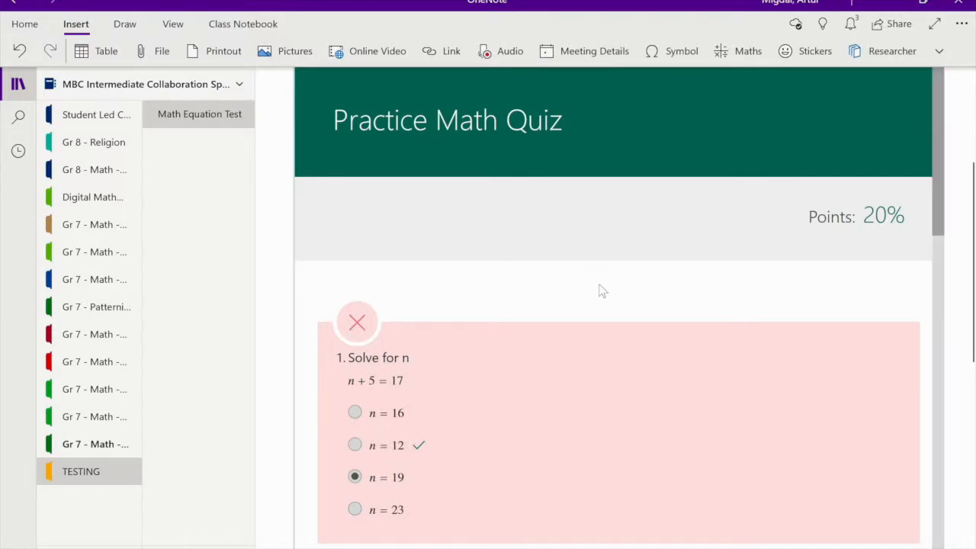
scroll(down, 3)
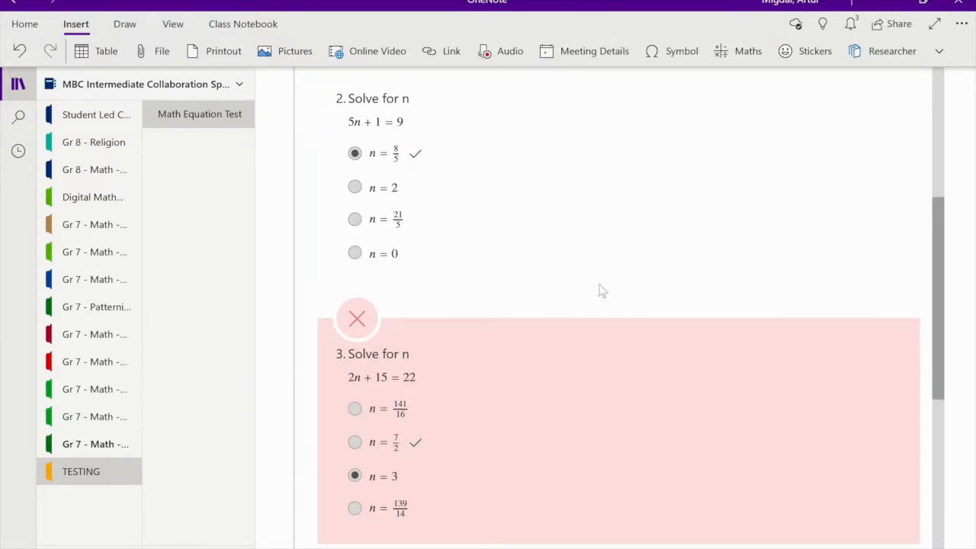
scroll(down, 3)
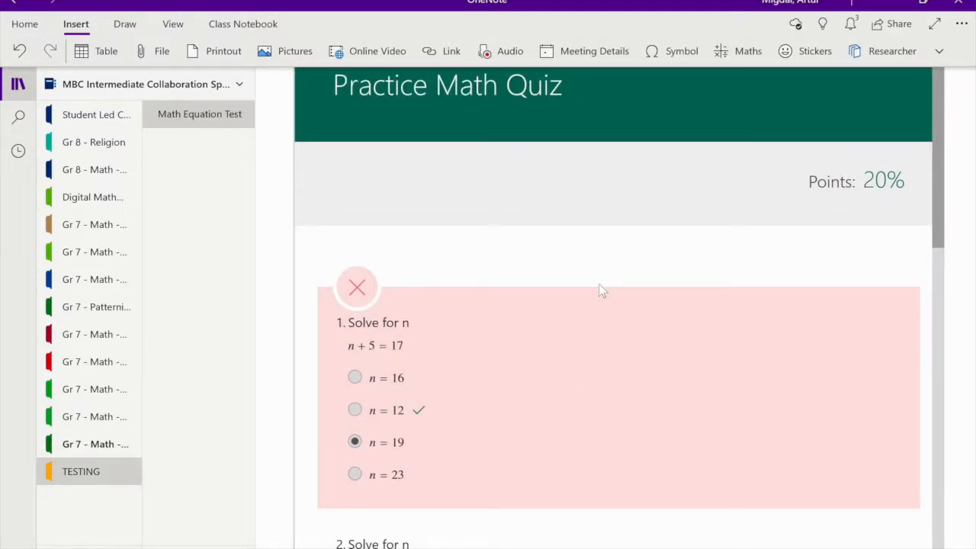
mouse_move(427, 229)
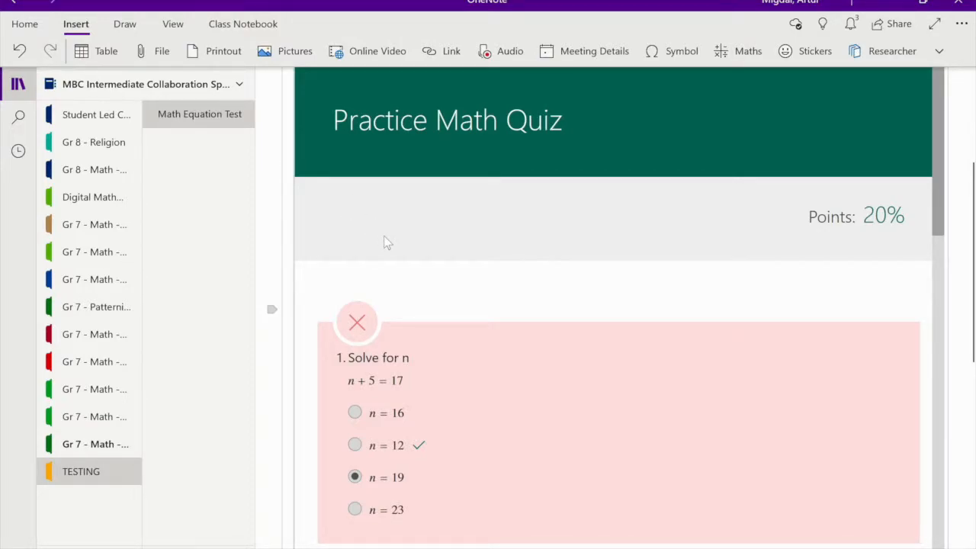
mouse_move(467, 205)
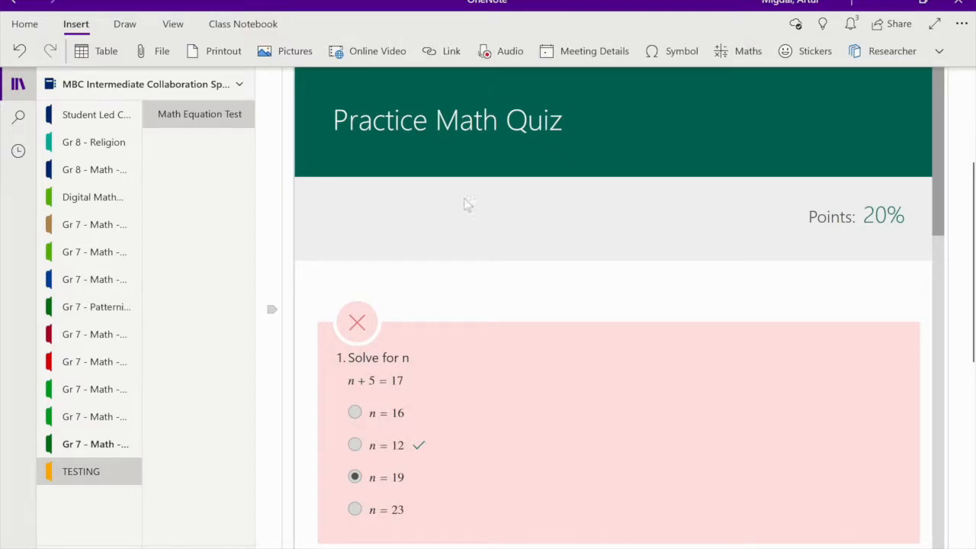